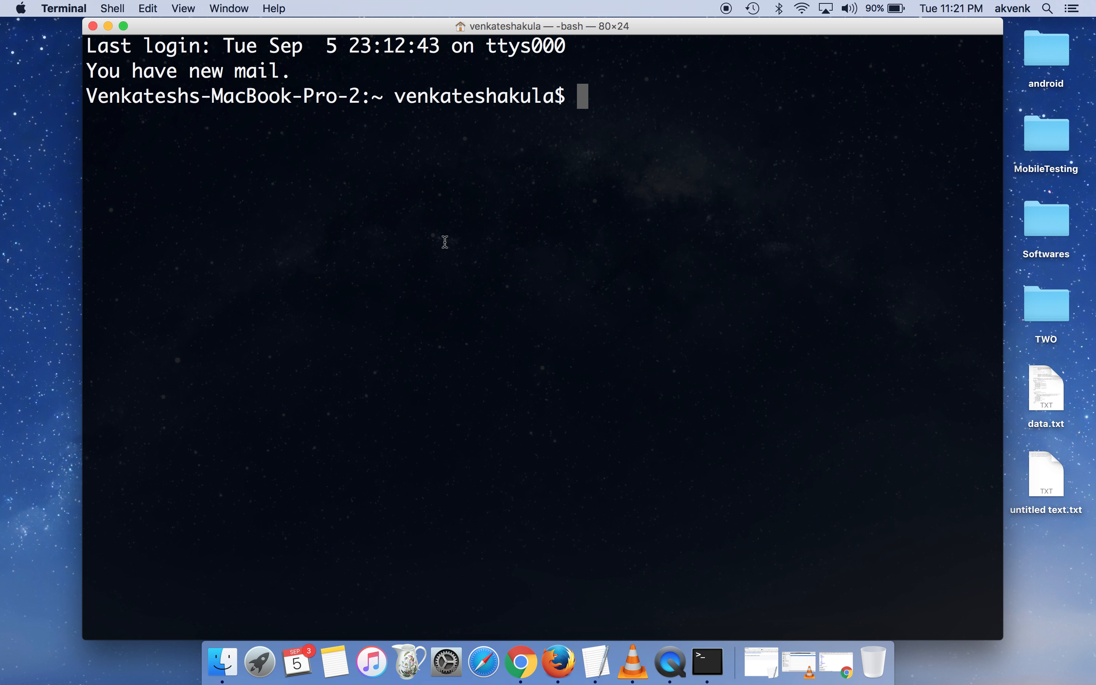
# Run pip with no arguments to list its available commands and options.
pyautogui.write('p')
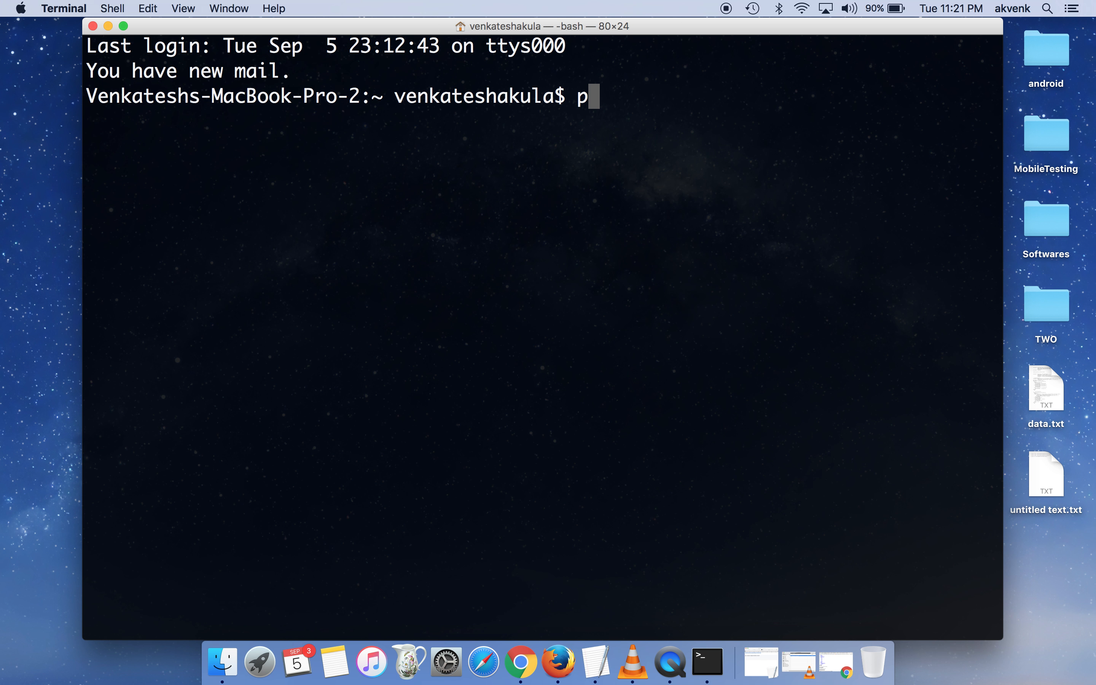
pyautogui.write('ip -v')
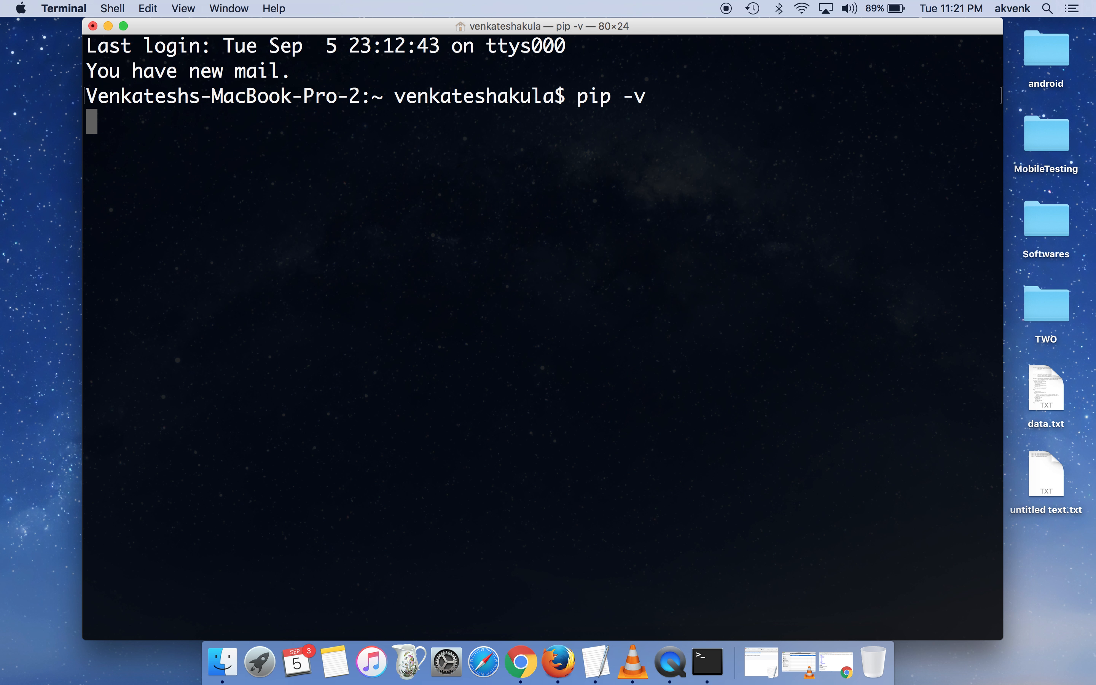
pyautogui.press('Return')
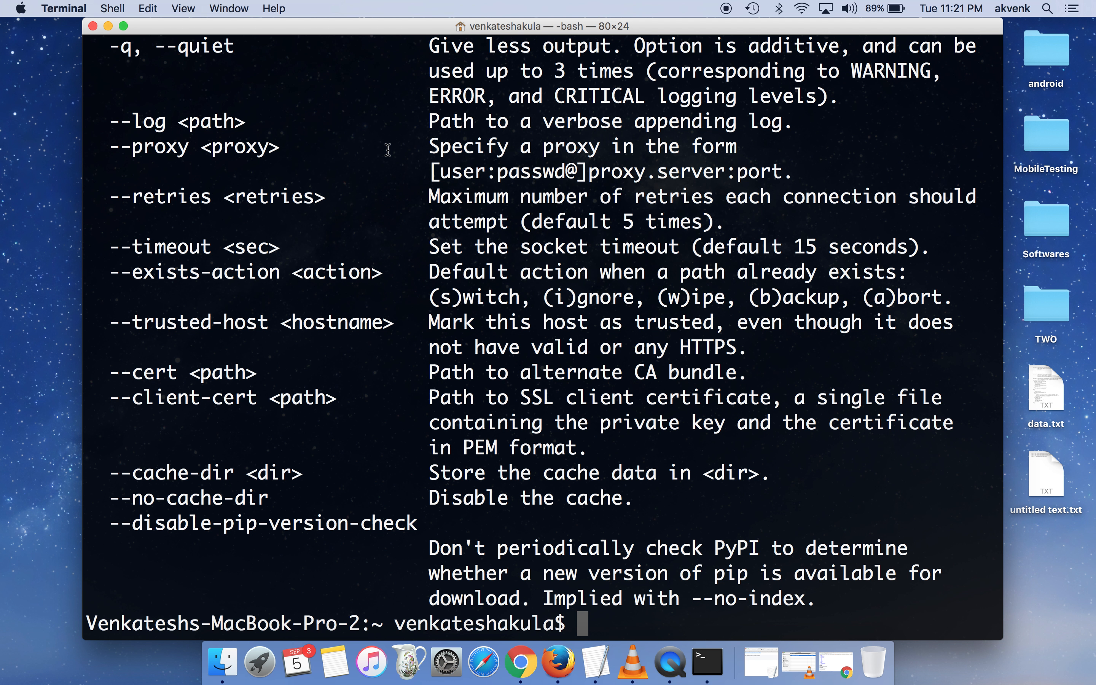
# Run pip --version and highlight the reported pip 9.0.1 for Python 2.7.
pyautogui.write('pip --ver')
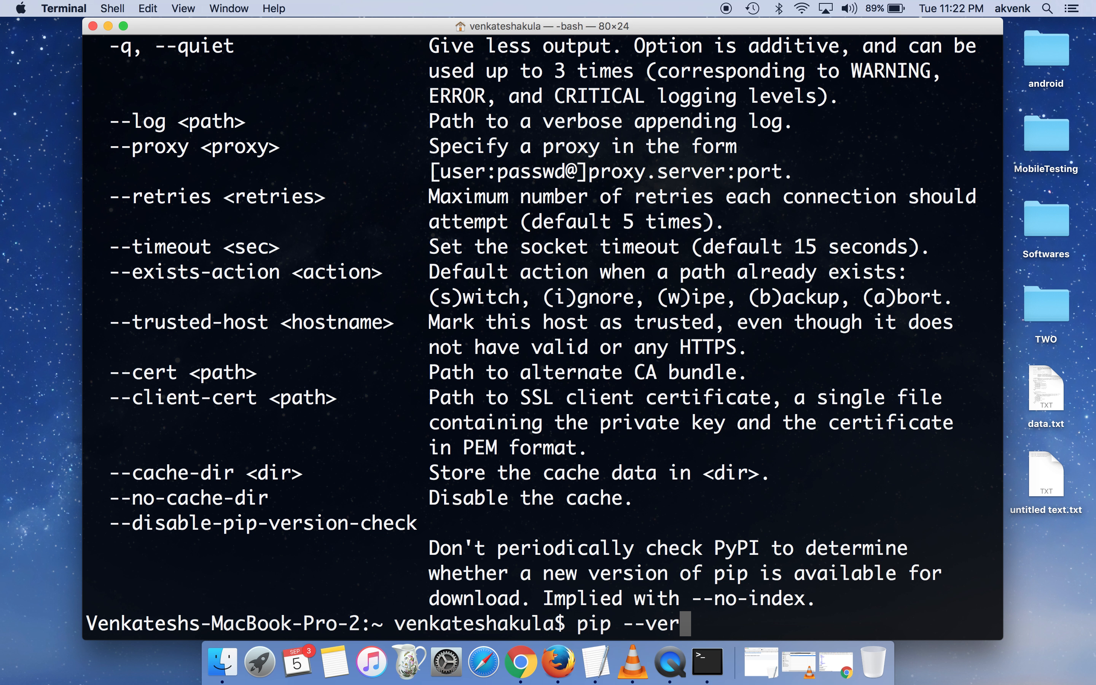
pyautogui.press('Return')
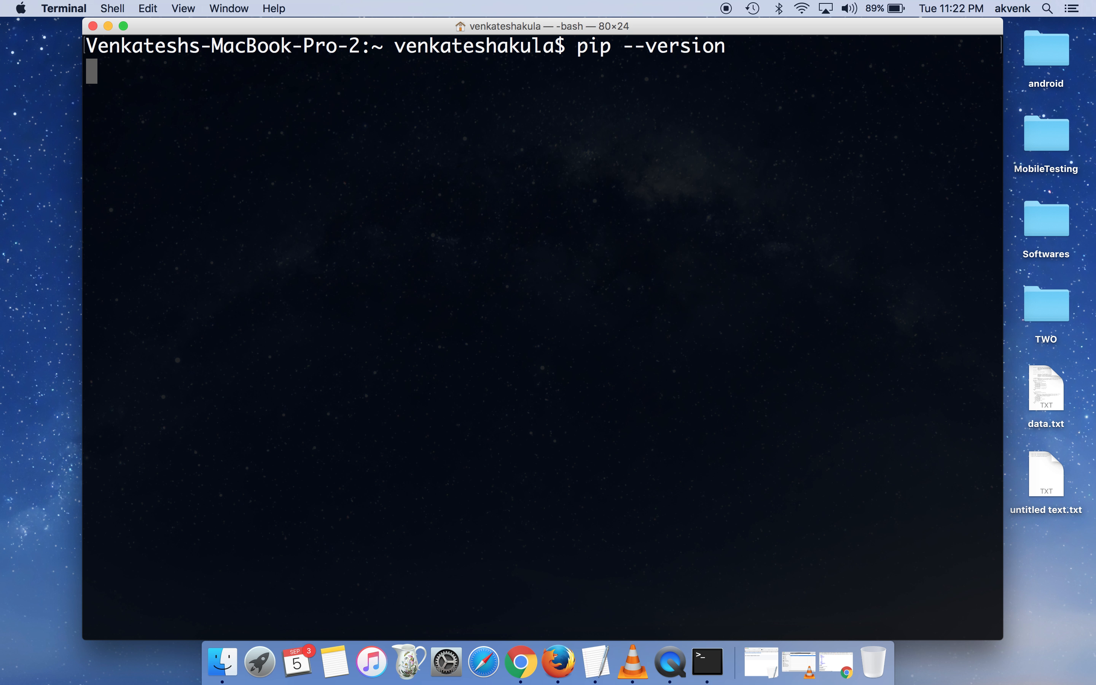
pyautogui.press('Return')
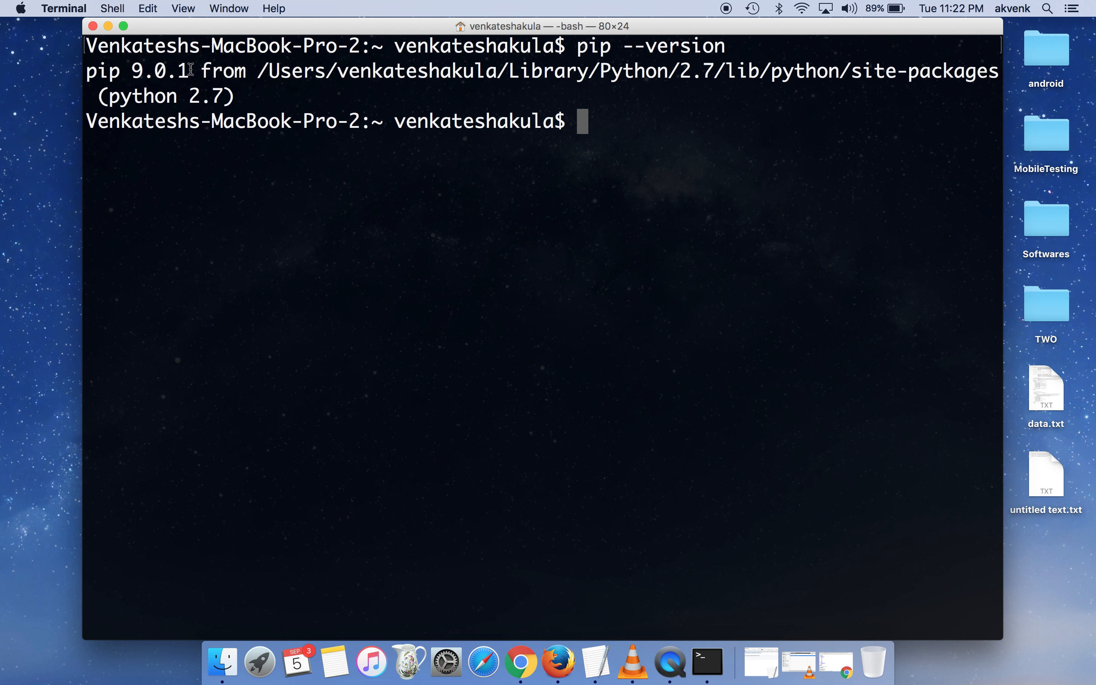
pyautogui.doubleClick(136, 71)
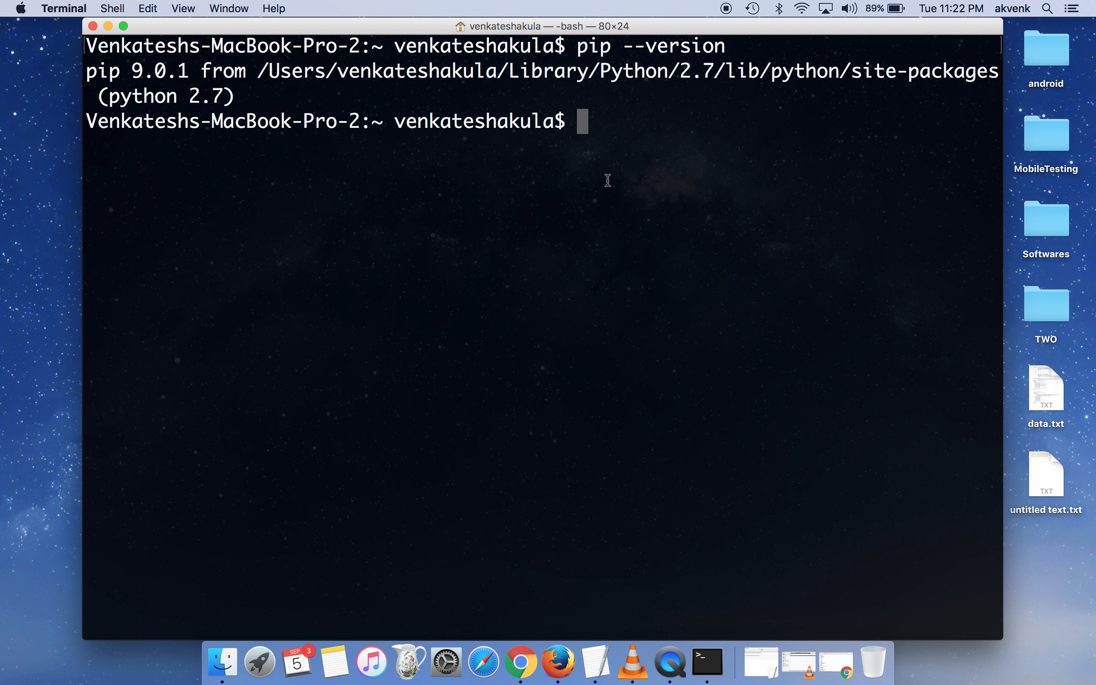
# Run virtualenv and see the shell report 'command not found'.
pyautogui.write('v')
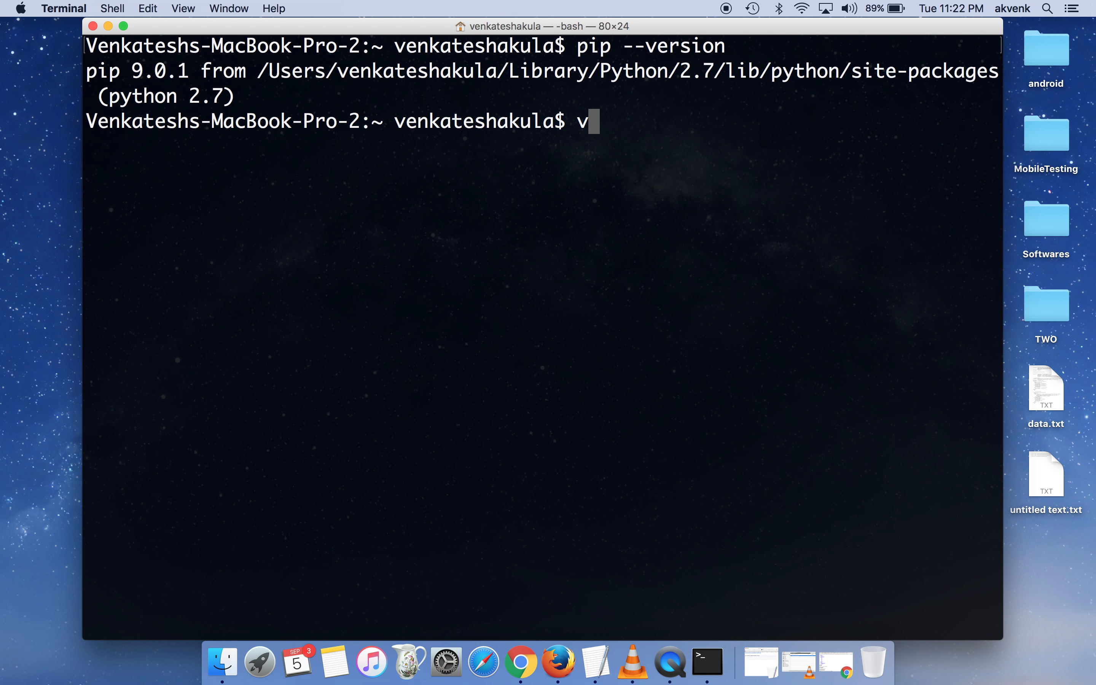
pyautogui.write('irtualenv')
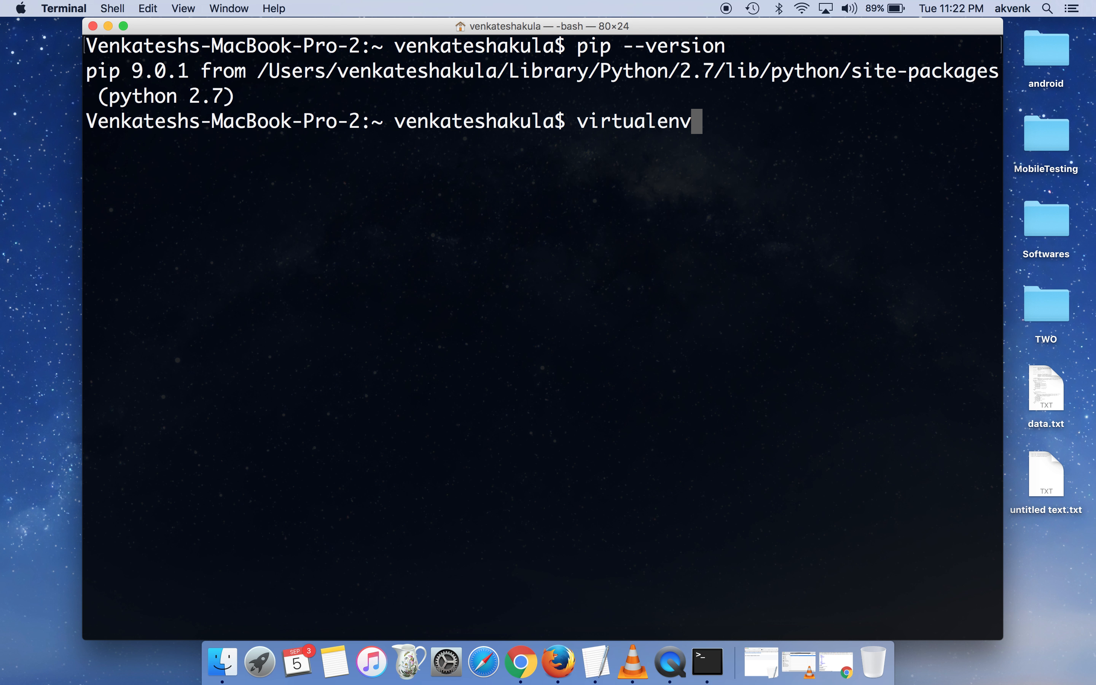
pyautogui.press('Return')
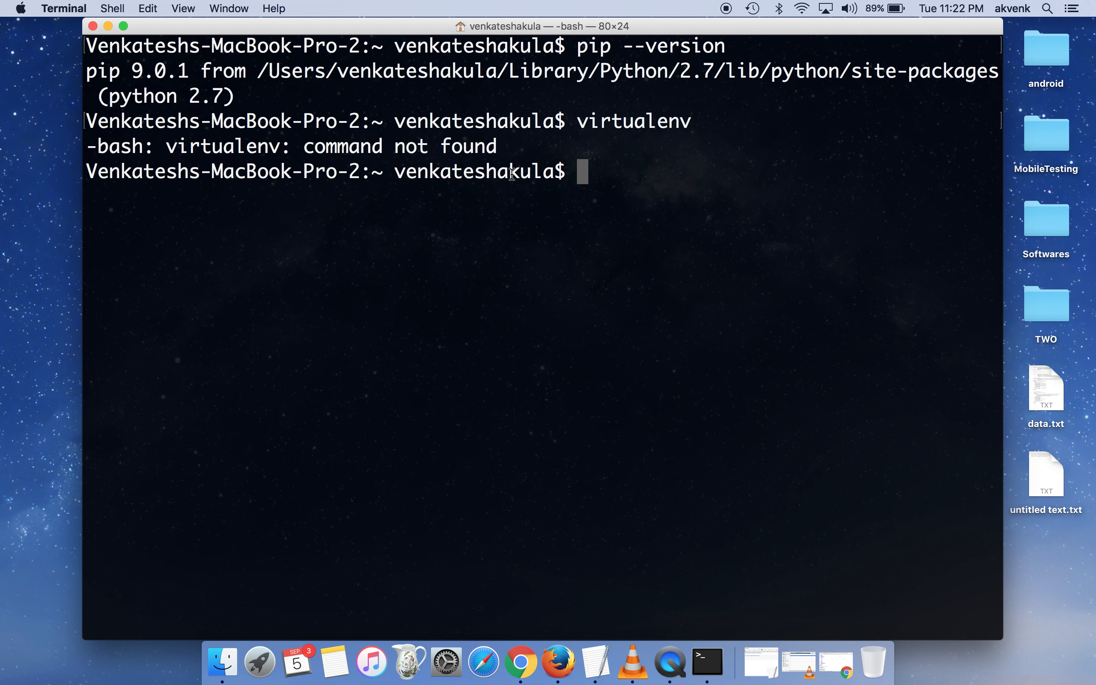
pyautogui.moveTo(592, 176)
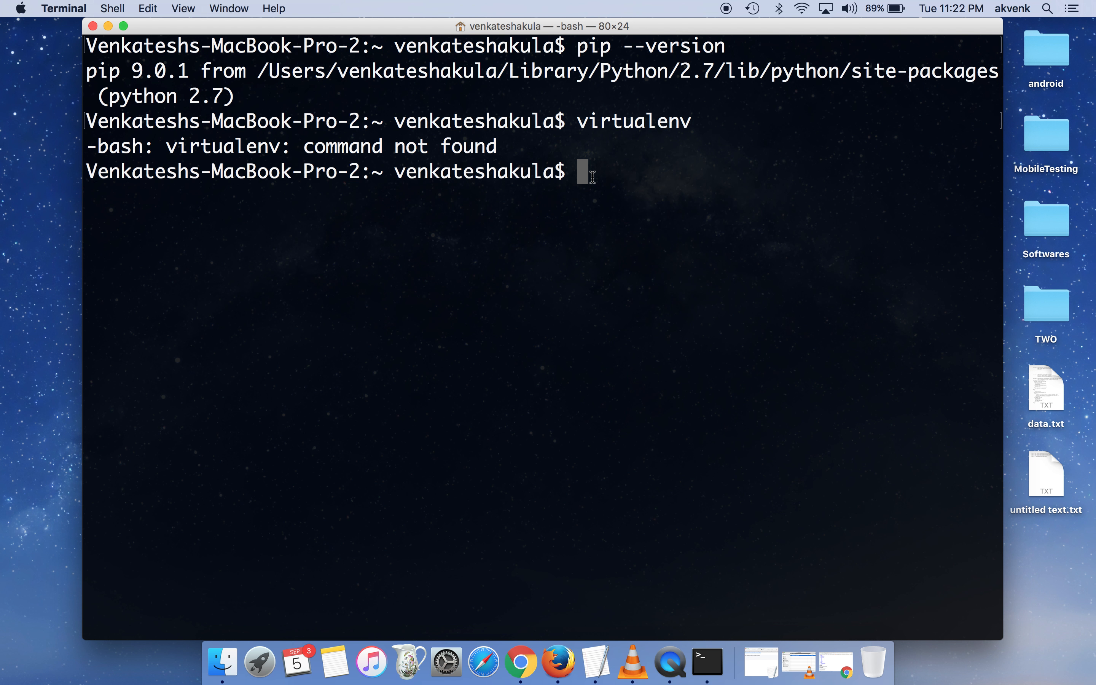
# Run pip install virtualenv to download and install virtualenv 15.1.0.
pyautogui.write('p')
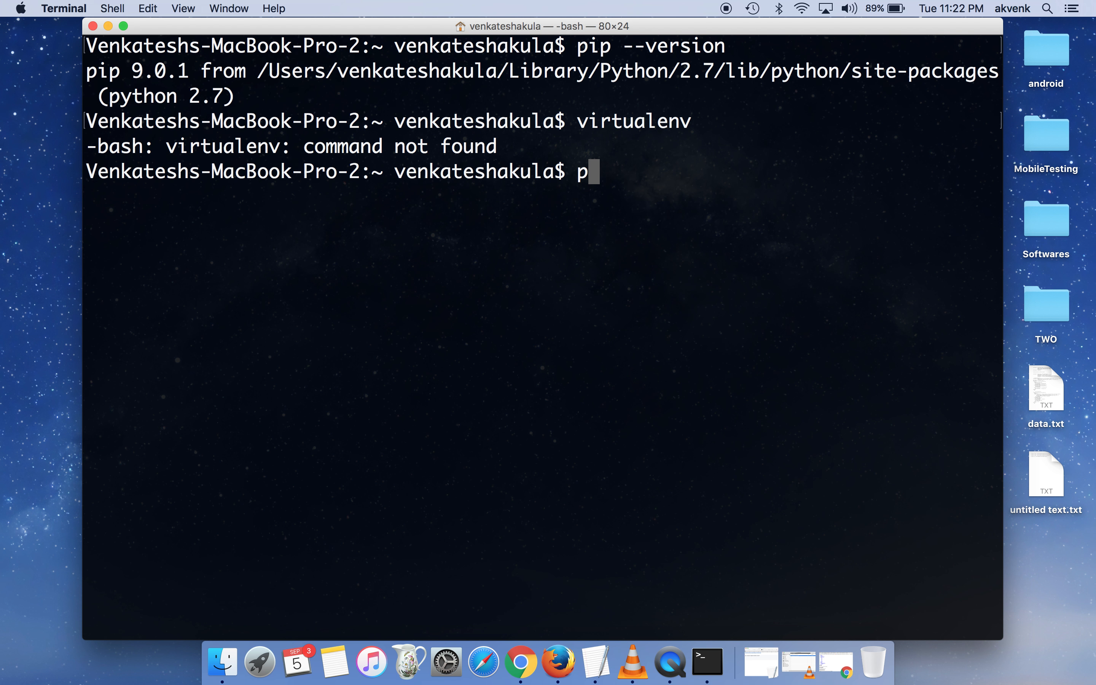
pyautogui.write('ip install')
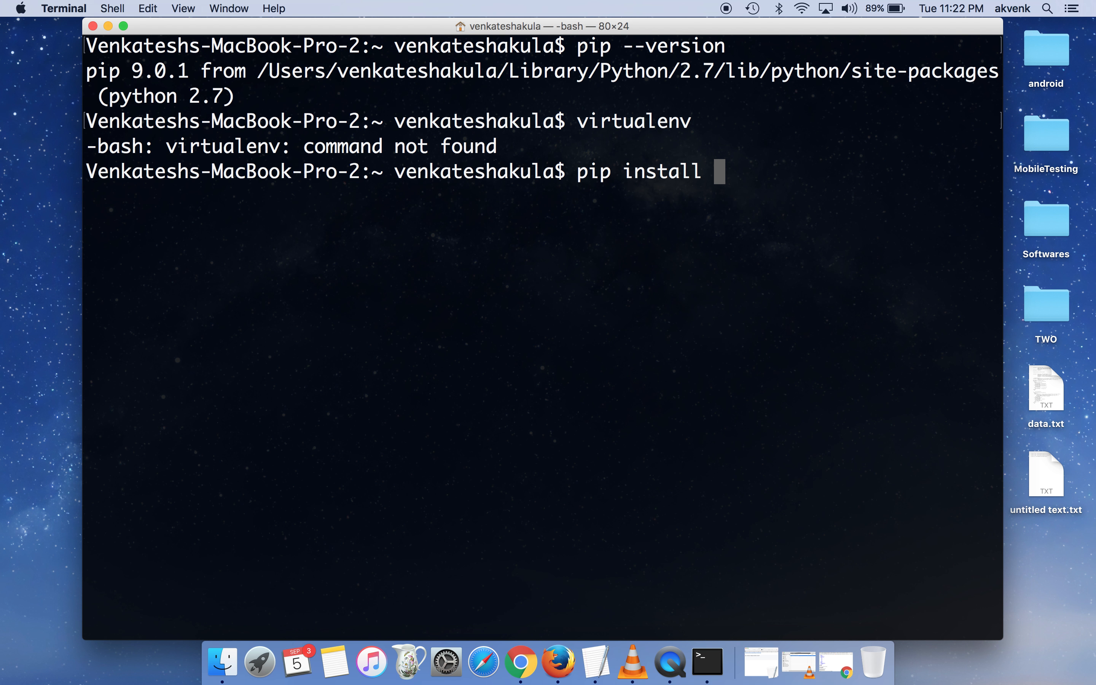
pyautogui.write('virtualenv')
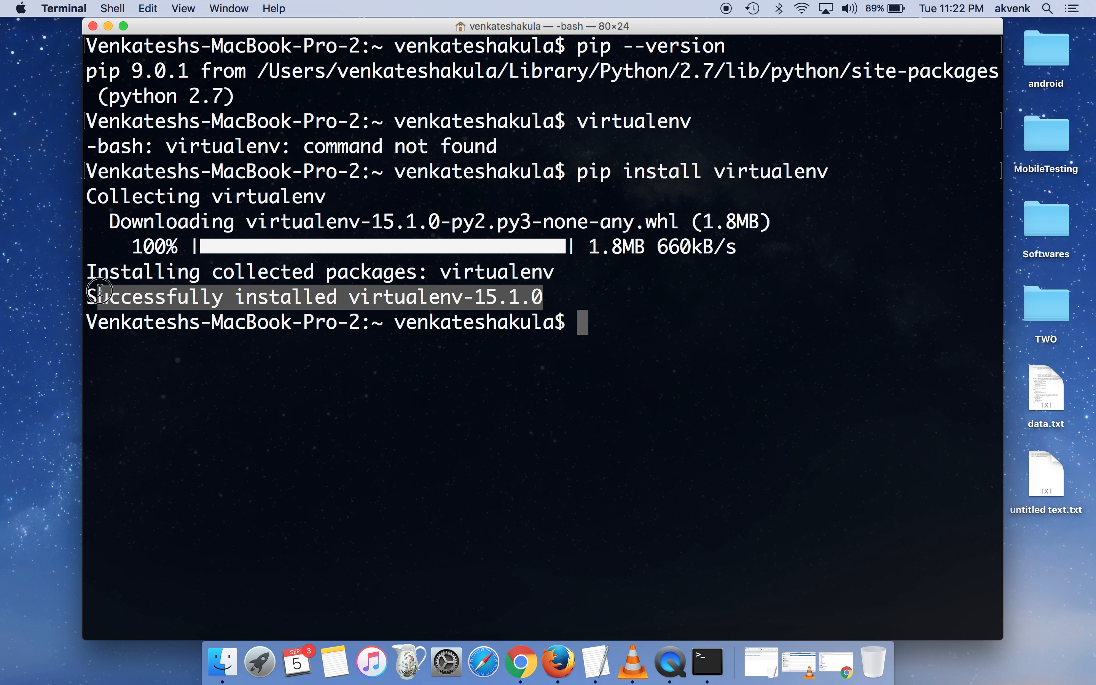
pyautogui.moveTo(283, 296)
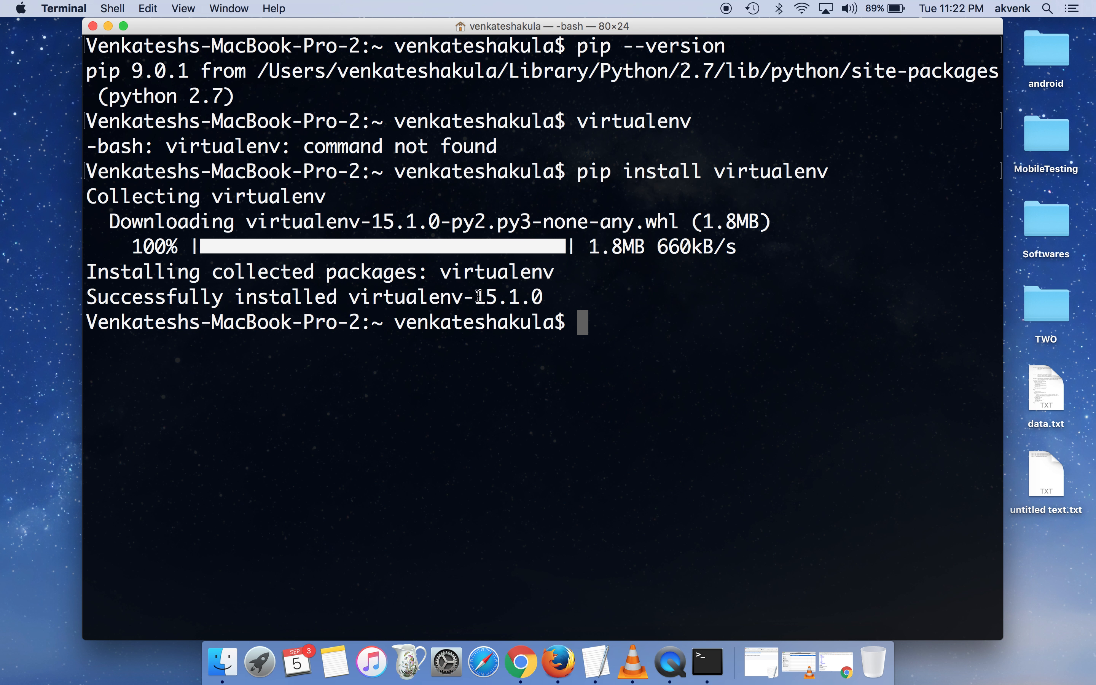
pyautogui.moveTo(608, 329)
pyautogui.write('virtualenv')
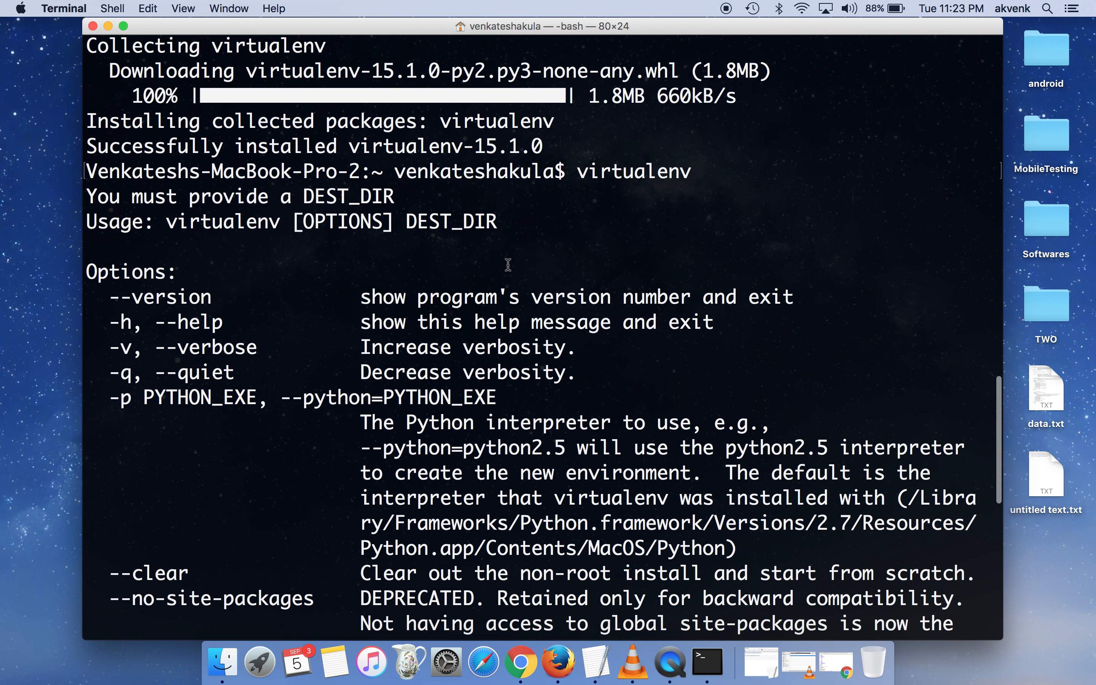
pyautogui.moveTo(432, 218)
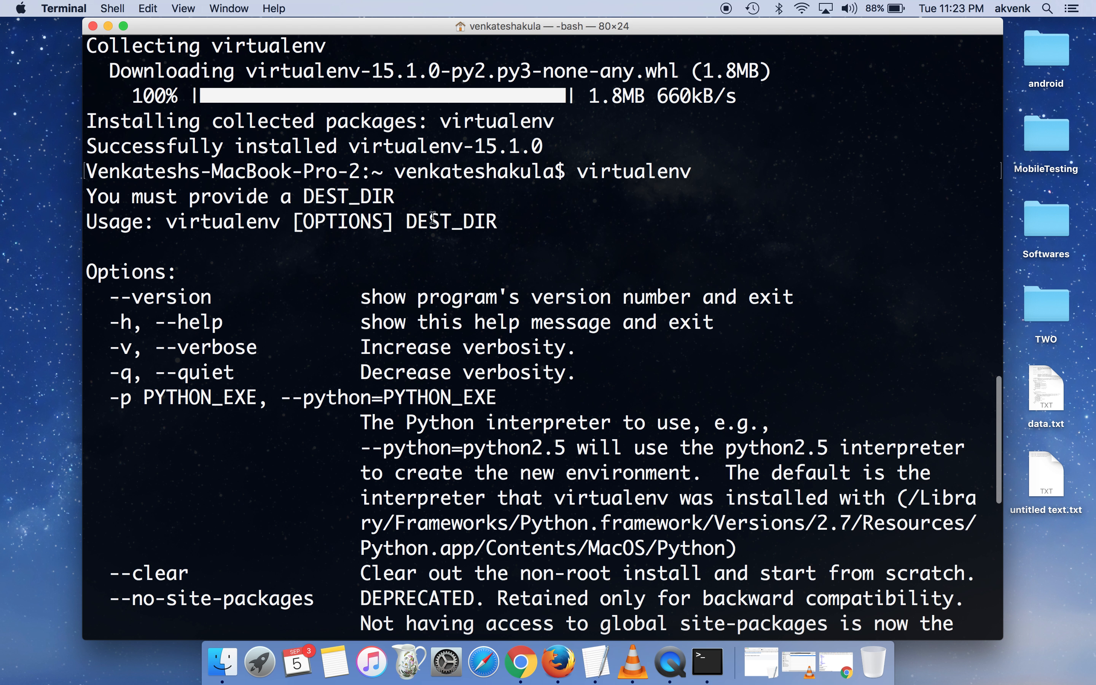
# Scroll through virtualenv's printed usage and options text.
pyautogui.scroll(-3)
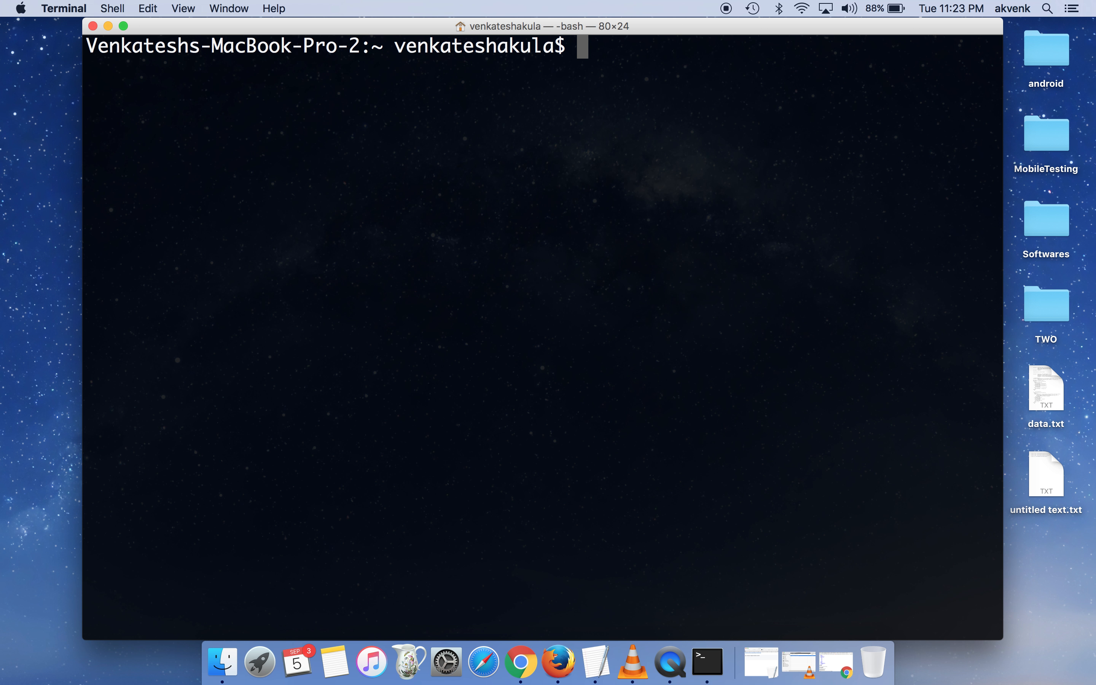
# Run virtualenv --version to confirm it reports 15.1.0.
pyautogui.write('vir')
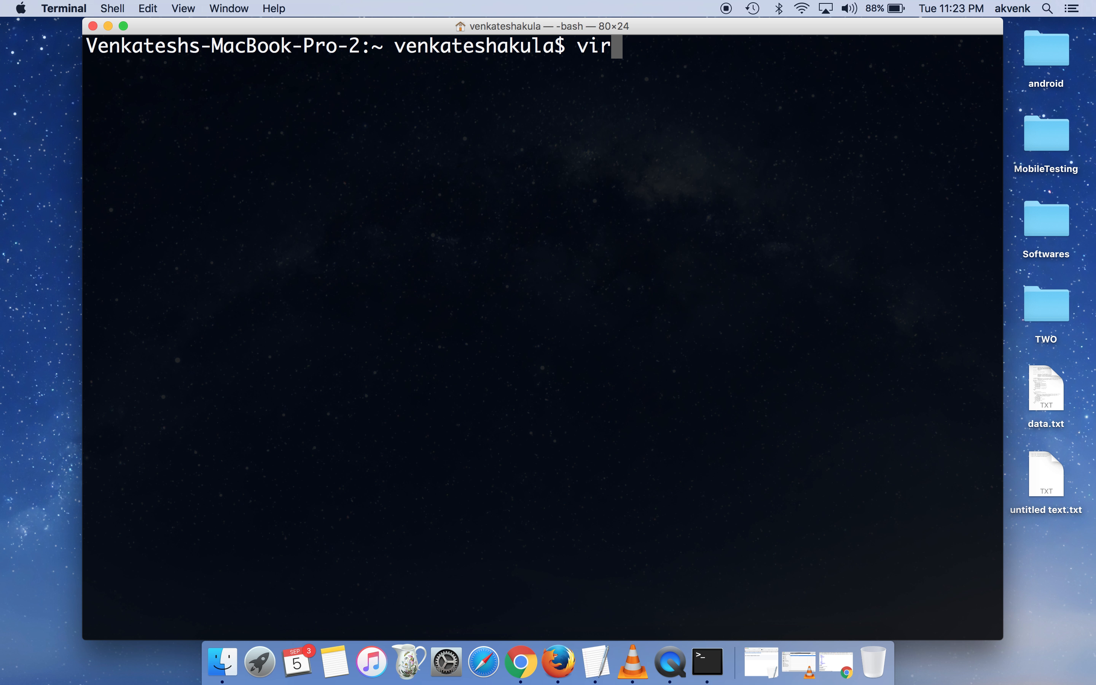
pyautogui.write('t')
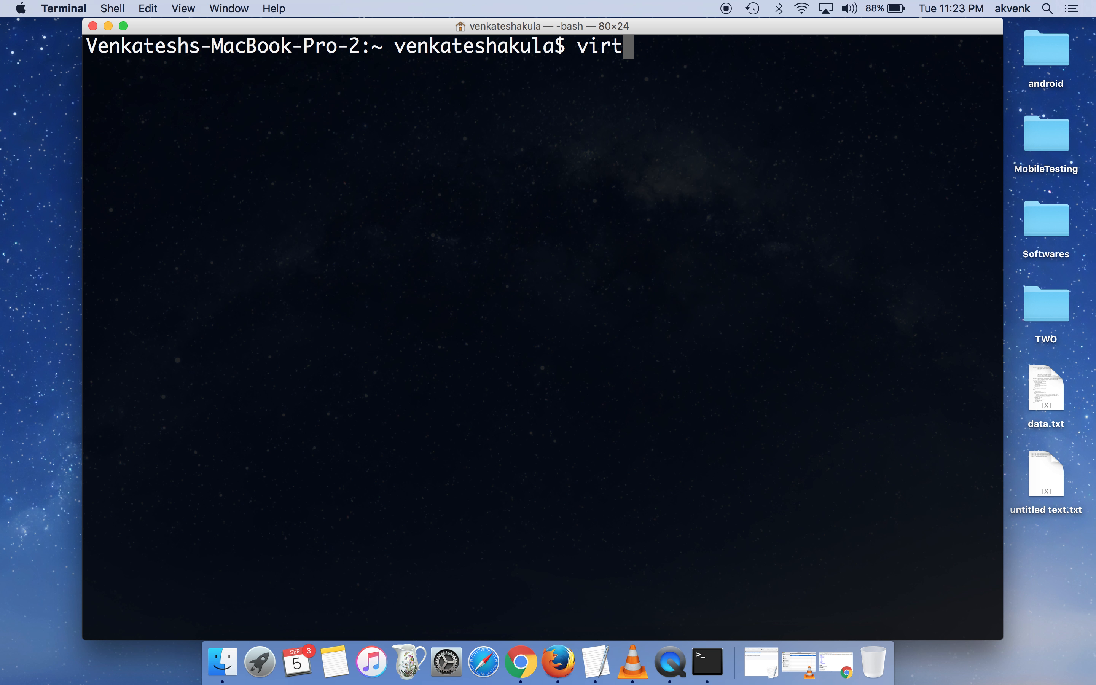
pyautogui.write('ual')
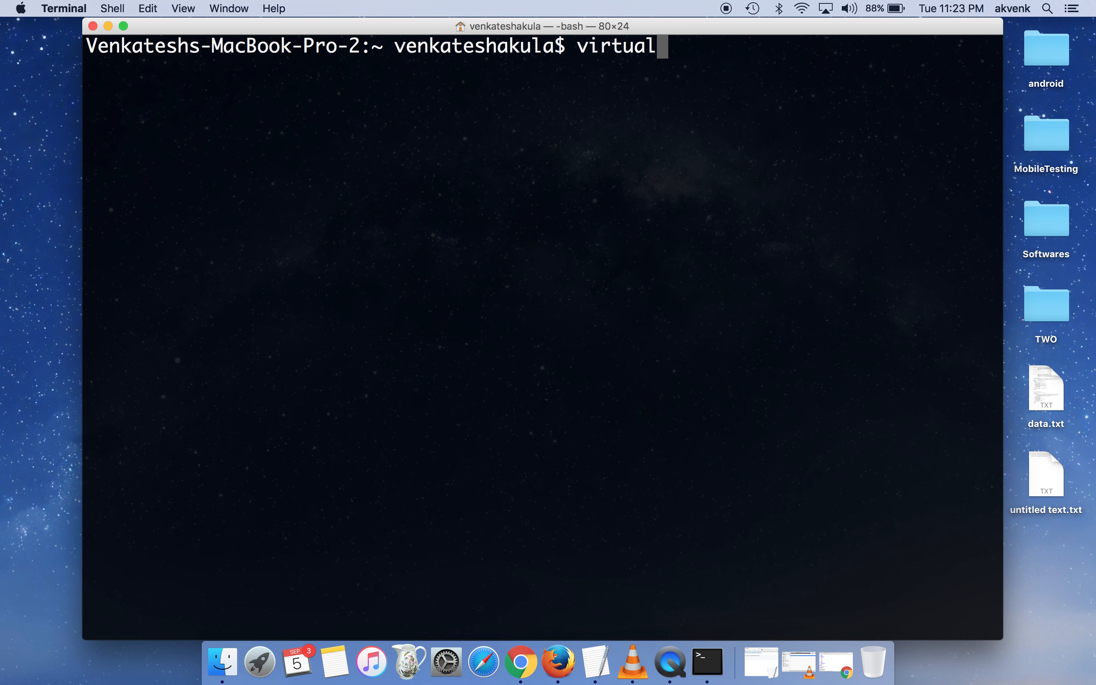
pyautogui.write('env --version')
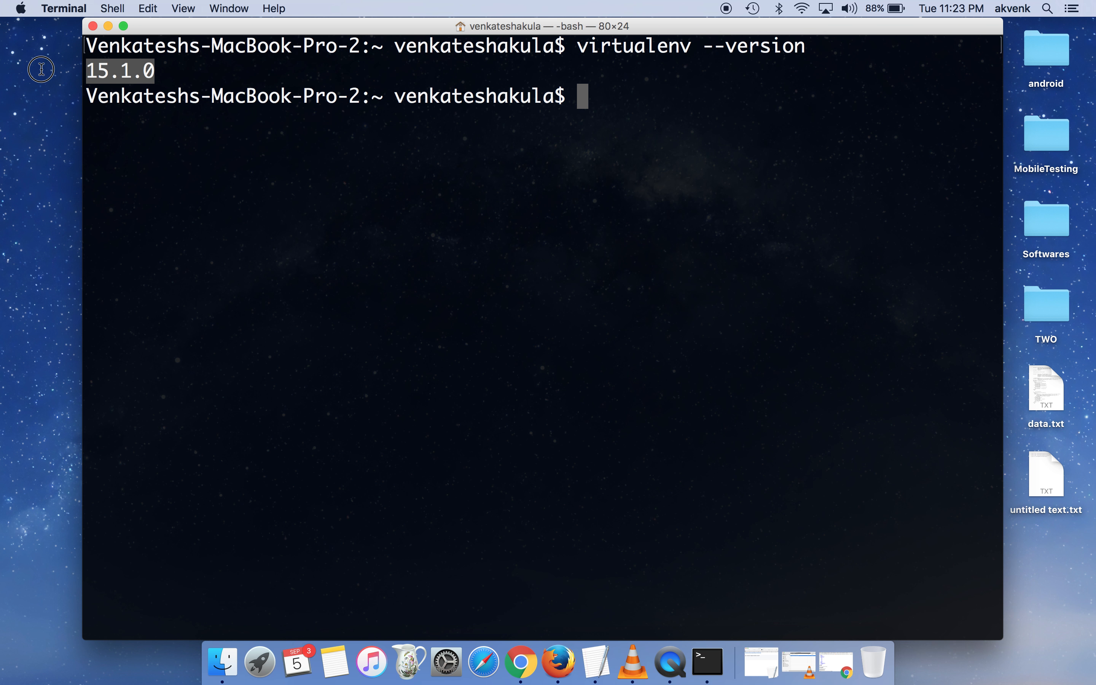
pyautogui.moveTo(231, 135)
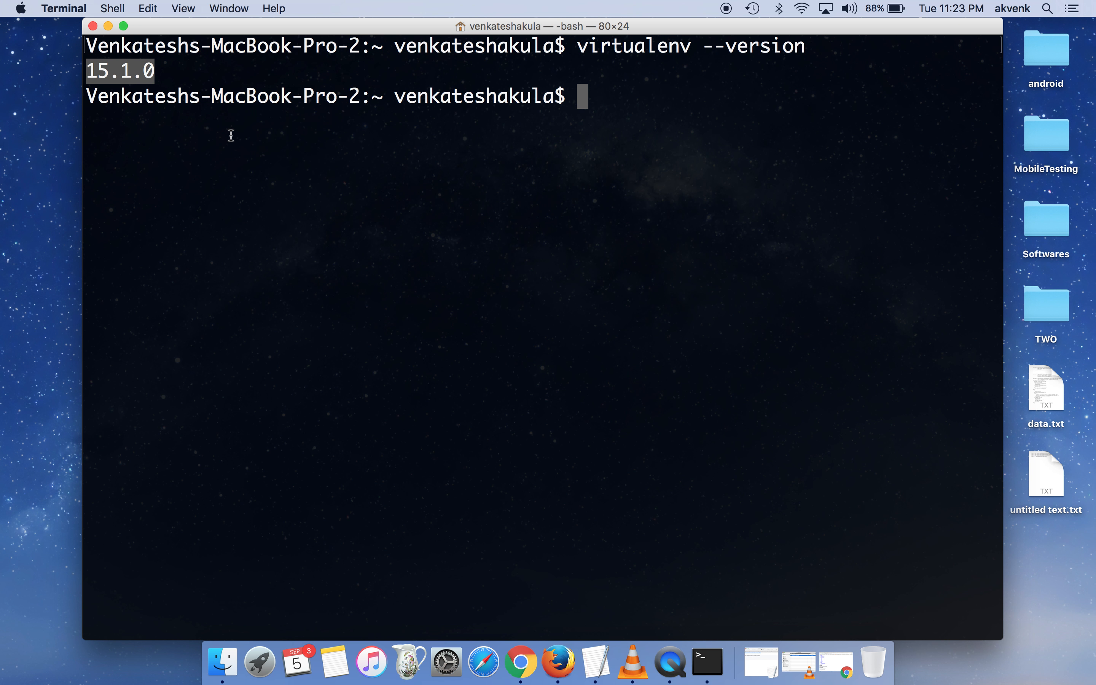
pyautogui.moveTo(243, 183)
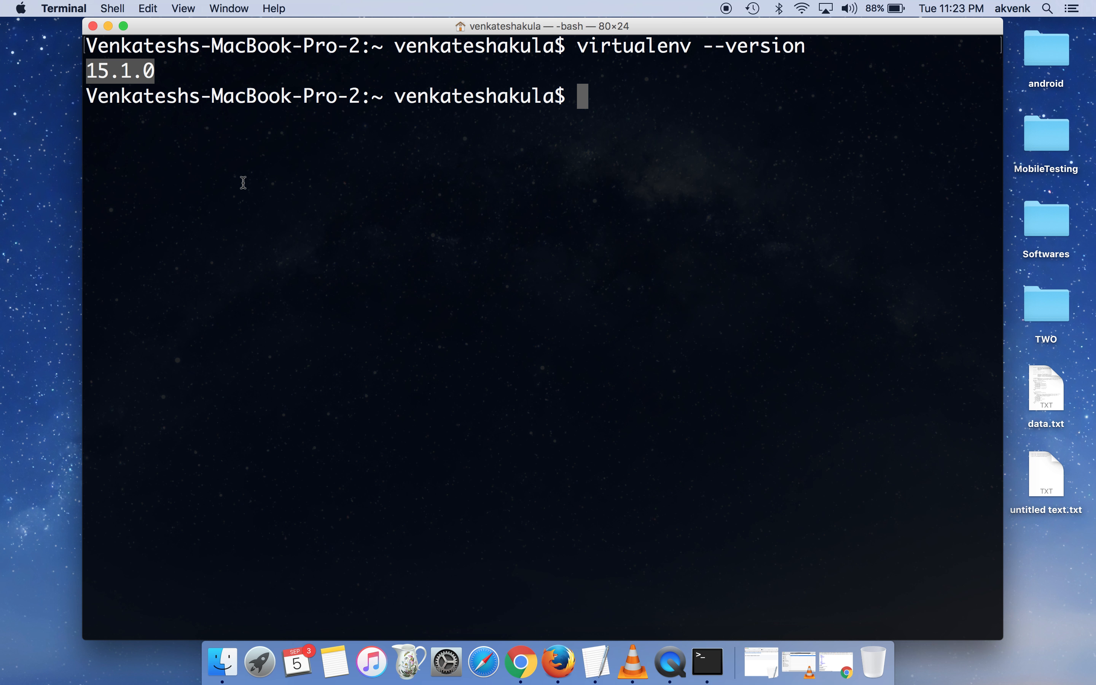